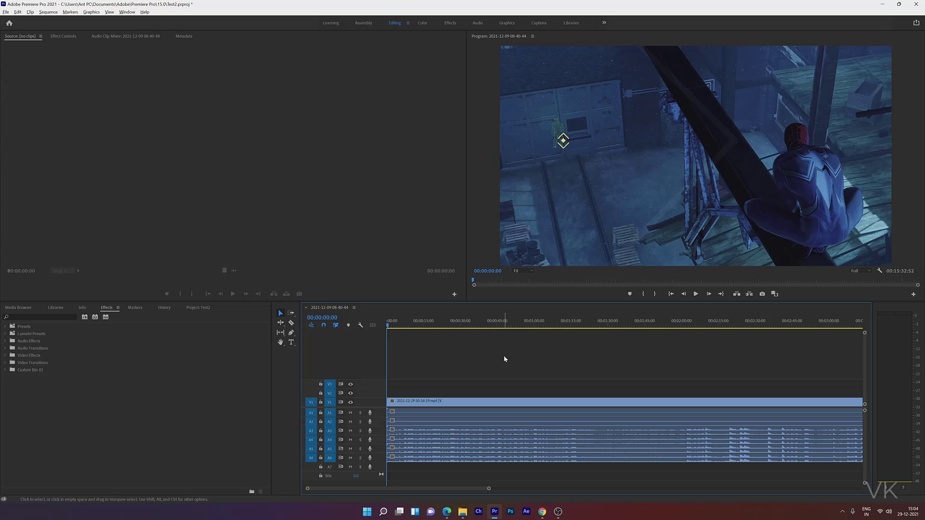
{"action": "mouse_move", "coordinate": [445, 373]}
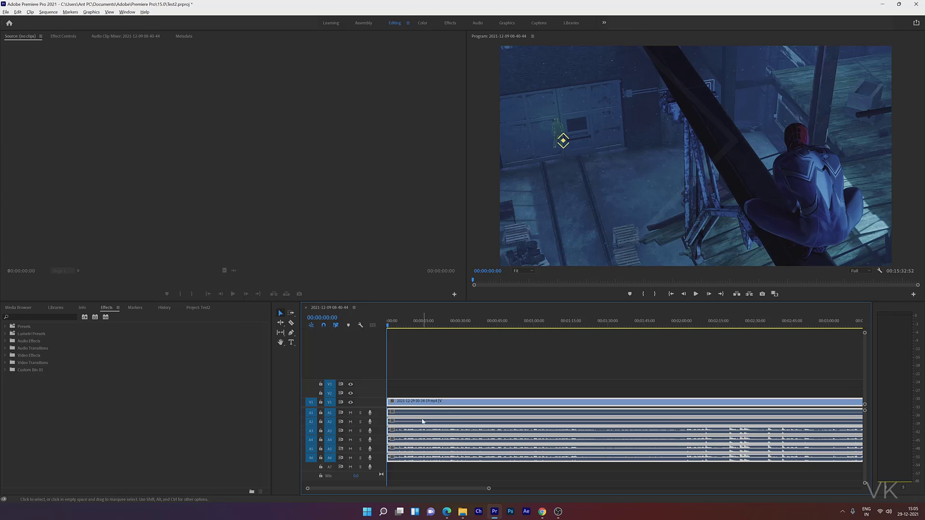
{"action": "mouse_move", "coordinate": [418, 414]}
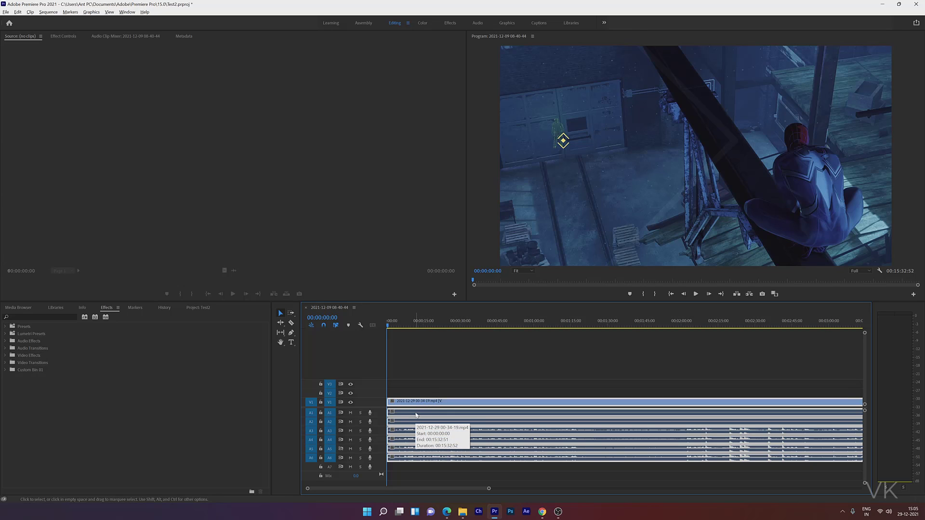
{"action": "mouse_move", "coordinate": [291, 323]}
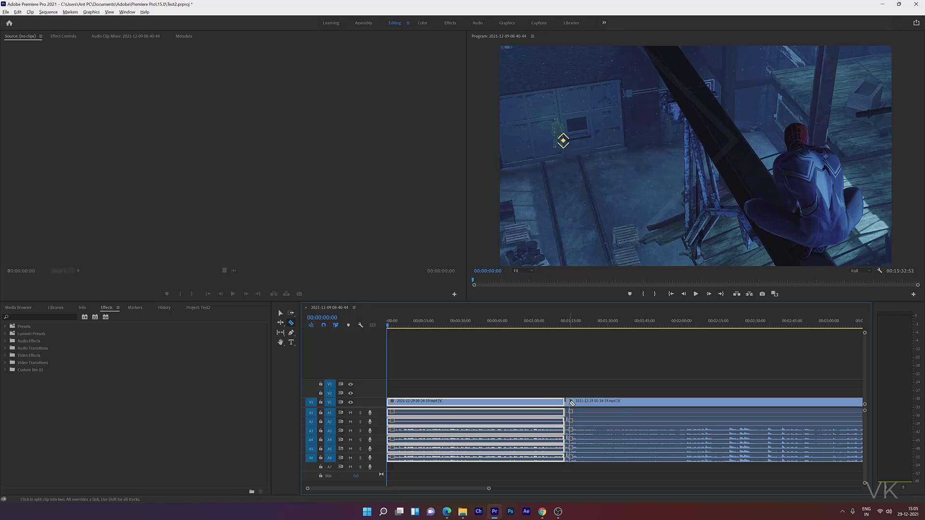
{"action": "mouse_move", "coordinate": [280, 313]}
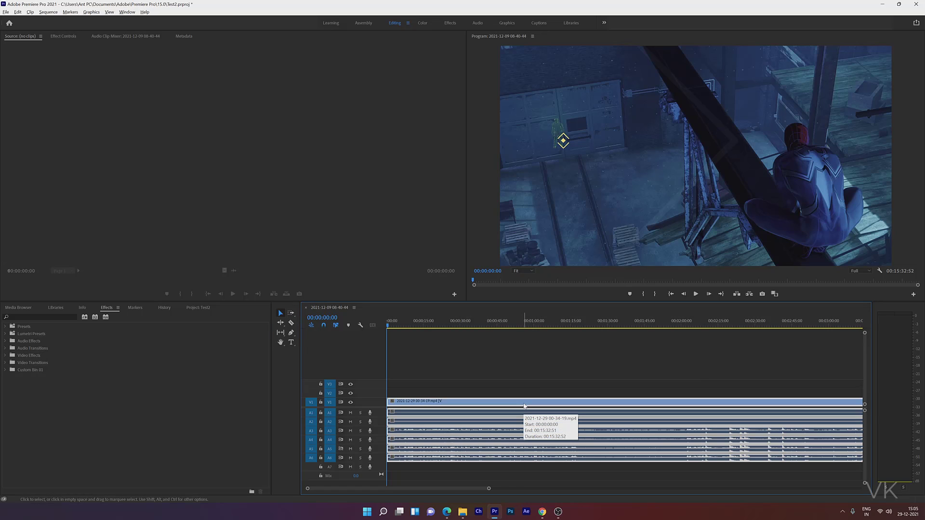
Step: Unlink the timeline clip's video from its audio tracks and select the video part alone
{"action": "right_click", "coordinate": [522, 403]}
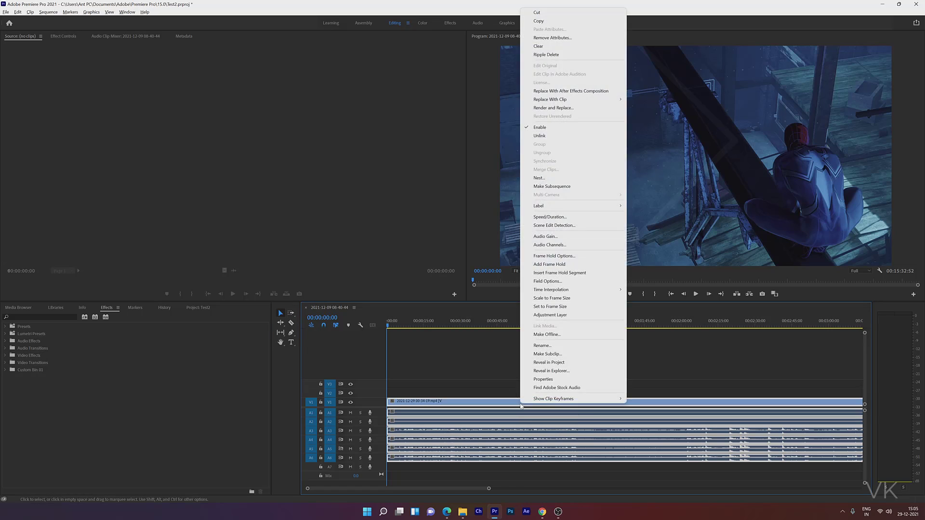
{"action": "mouse_move", "coordinate": [539, 136]}
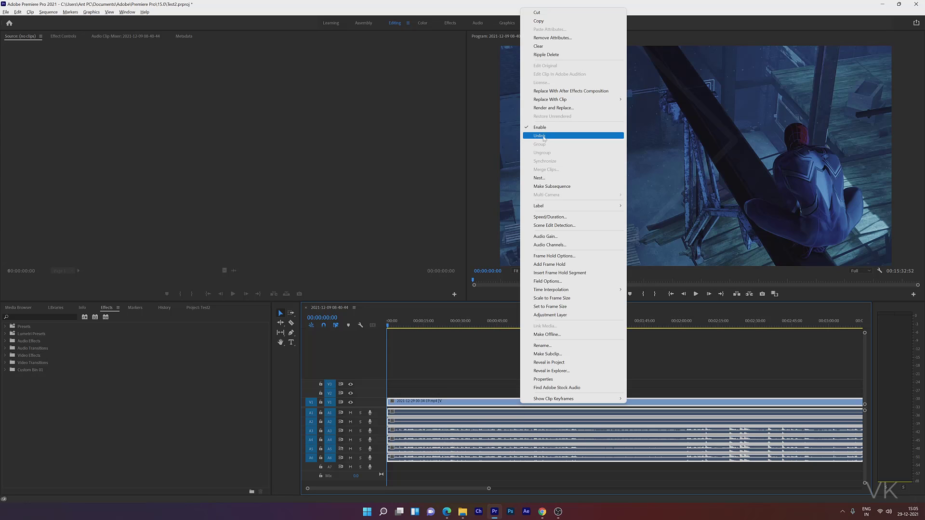
{"action": "left_click", "coordinate": [538, 136]}
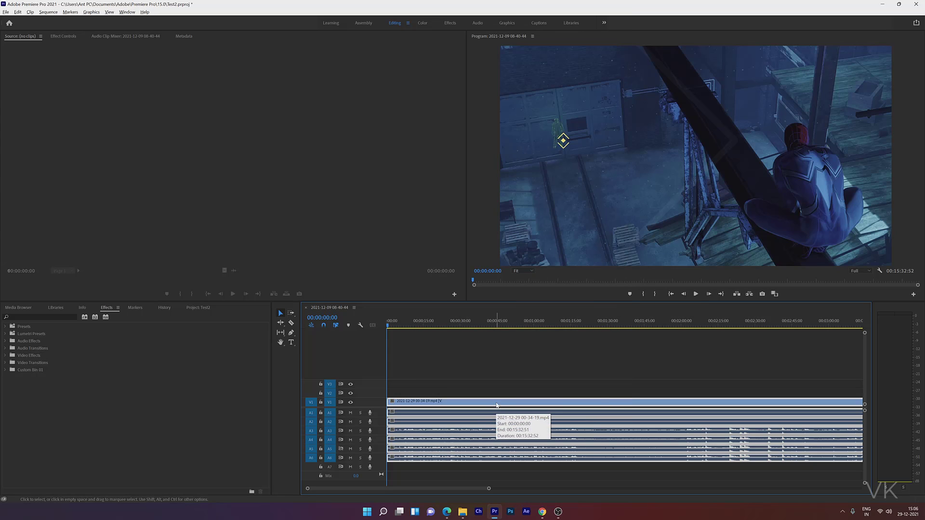
{"action": "right_click", "coordinate": [497, 405]}
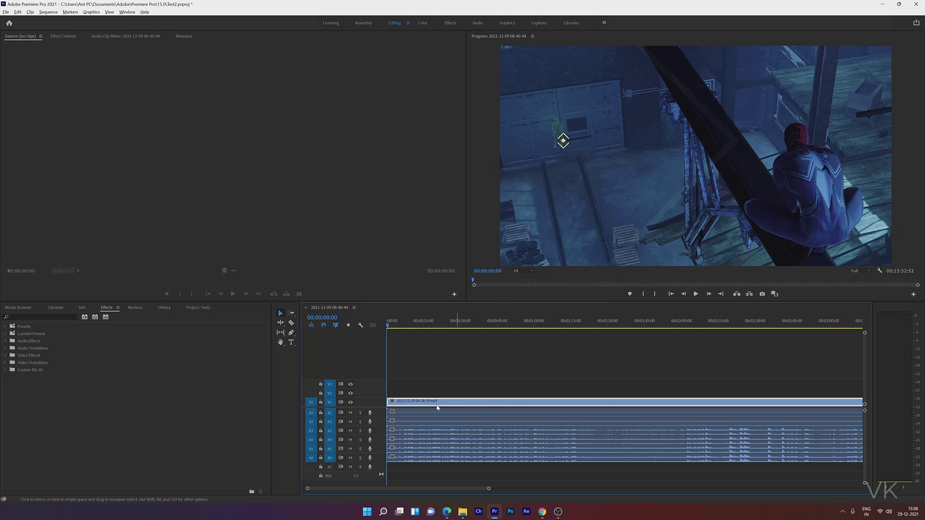
{"action": "mouse_move", "coordinate": [446, 415]}
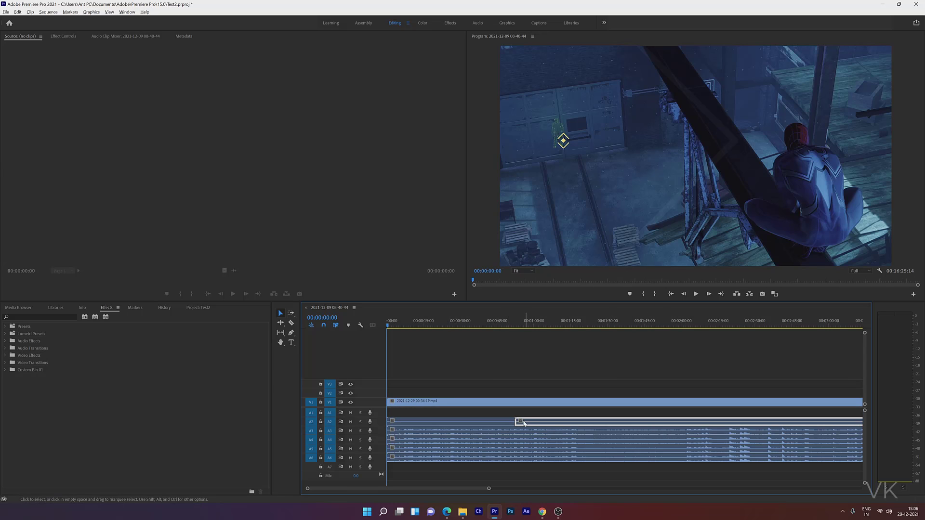
Step: Slide the A2 audio clip to the right on its own track, independent of the video
{"action": "left_click_drag", "start_coordinate": [522, 421], "coordinate": [478, 411]}
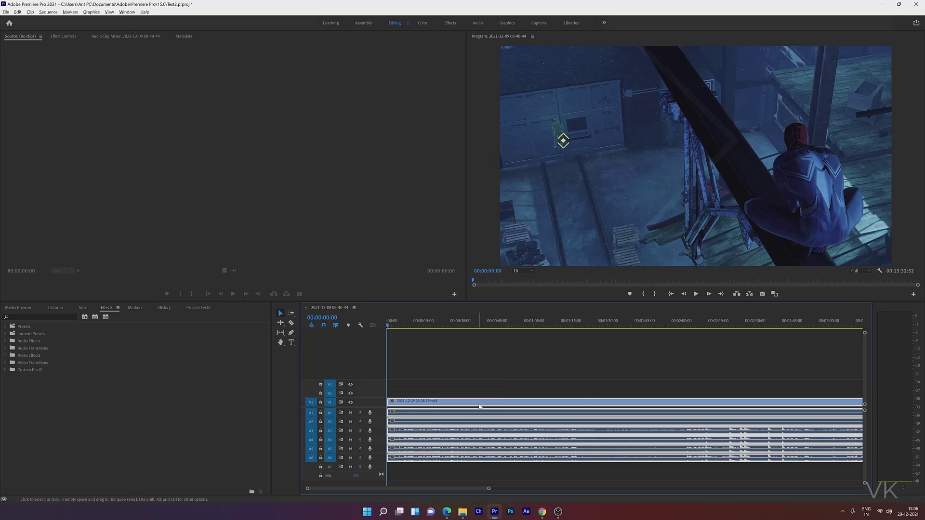
Step: Relink the selected video clip with all its audio tracks via the Link command
{"action": "right_click", "coordinate": [479, 405]}
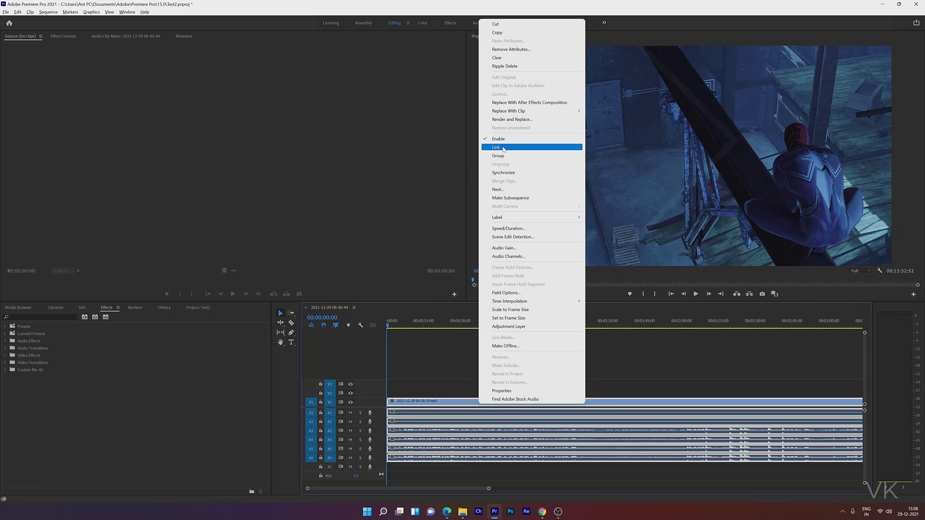
{"action": "left_click", "coordinate": [498, 147]}
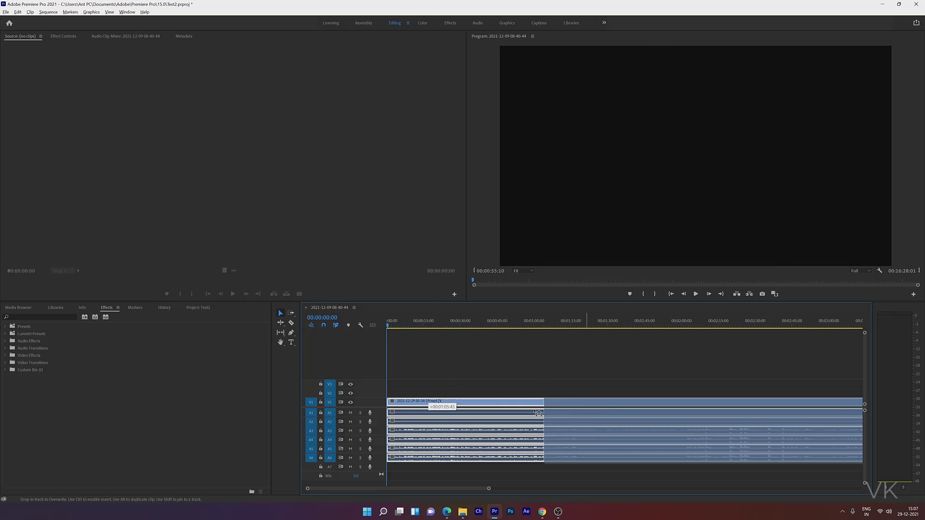
Step: Drag the relinked clip along the timeline as one unit, then reopen its context menu
{"action": "left_click_drag", "start_coordinate": [537, 413], "coordinate": [742, 421]}
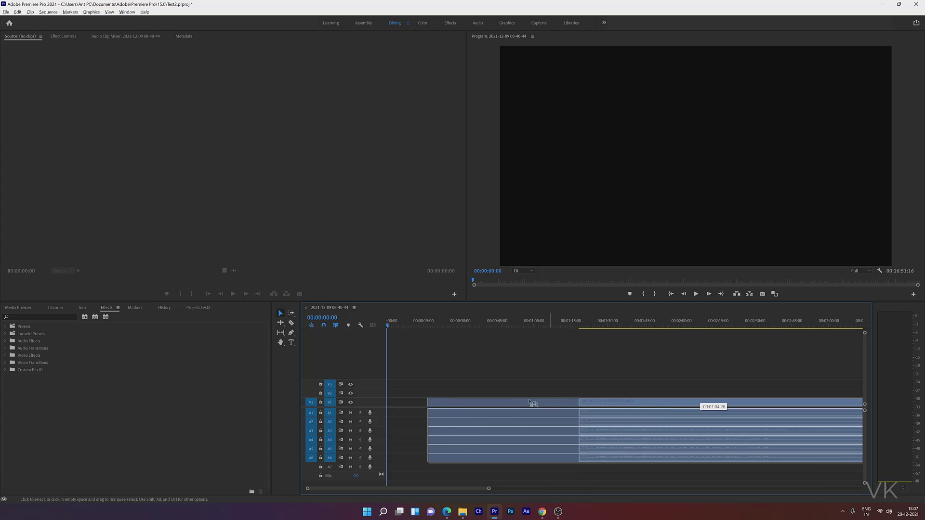
{"action": "right_click", "coordinate": [531, 402]}
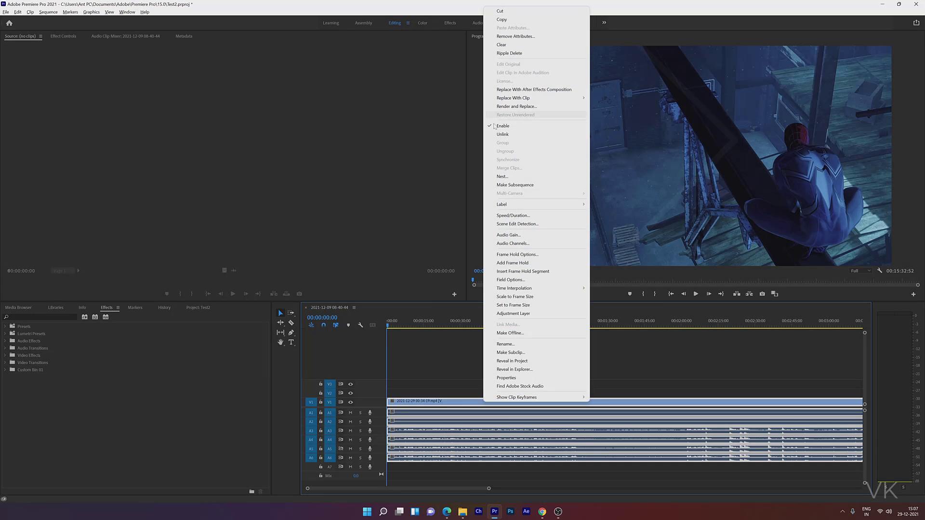
{"action": "mouse_move", "coordinate": [502, 134]}
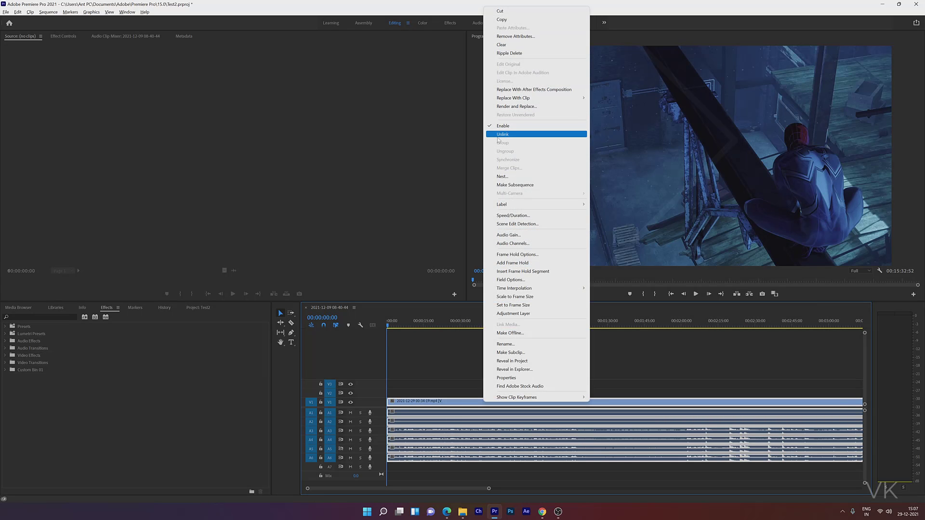